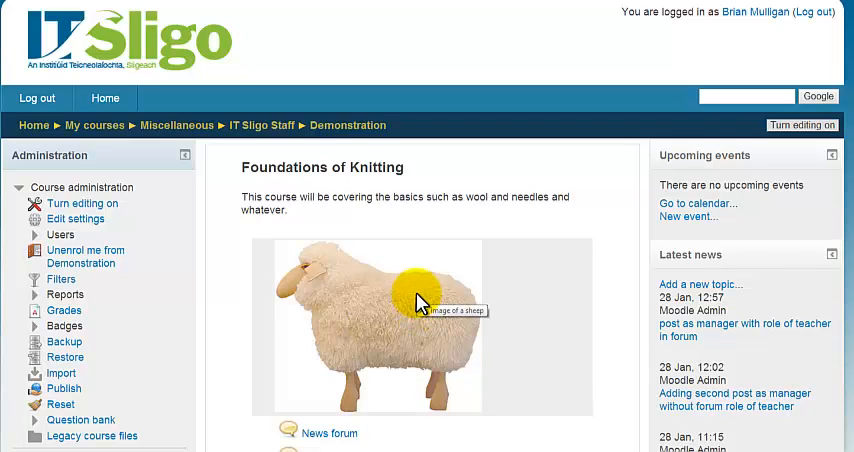
mouse_move(488, 296)
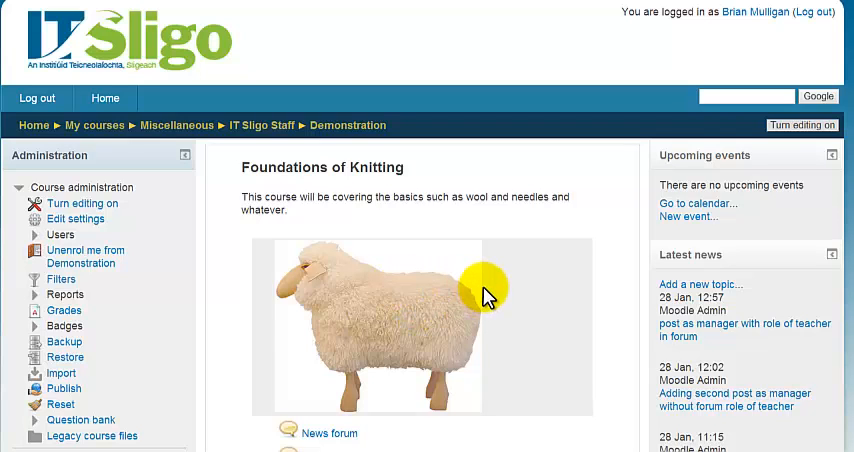
mouse_move(516, 292)
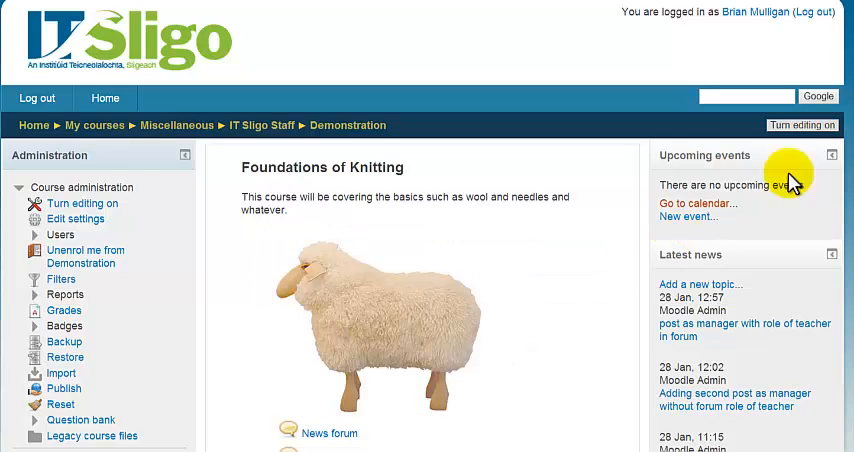
Switch the Foundations of Knitting course page into editing mode.
scroll(down, 3)
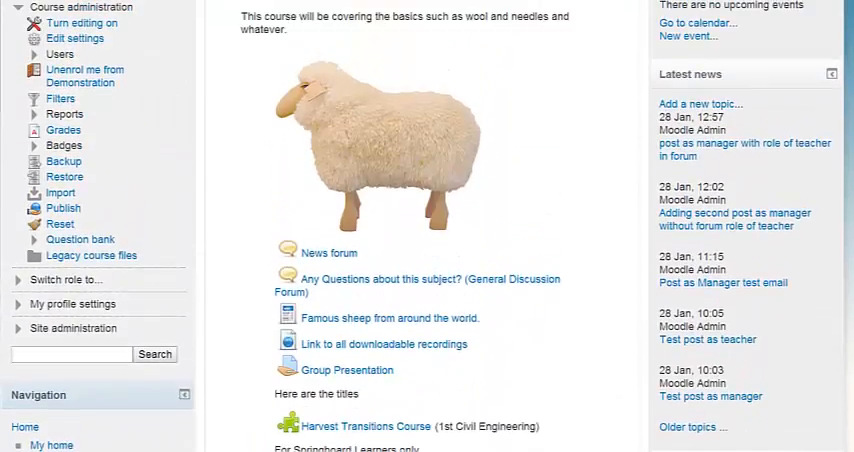
scroll(down, 3)
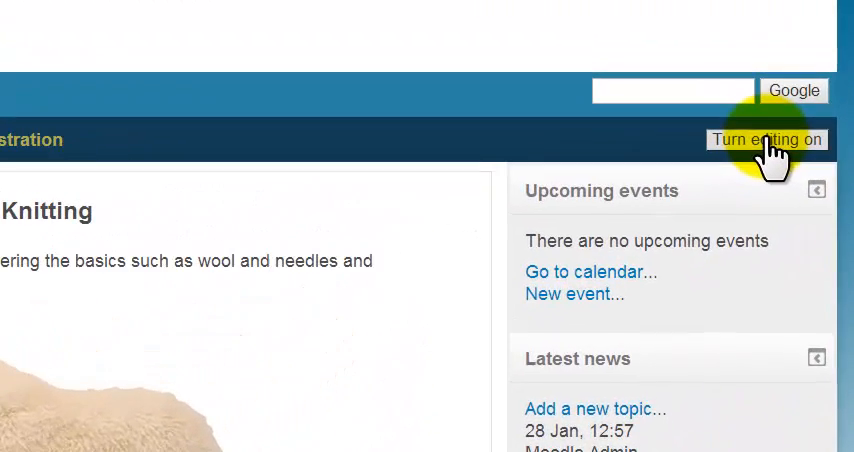
click(768, 140)
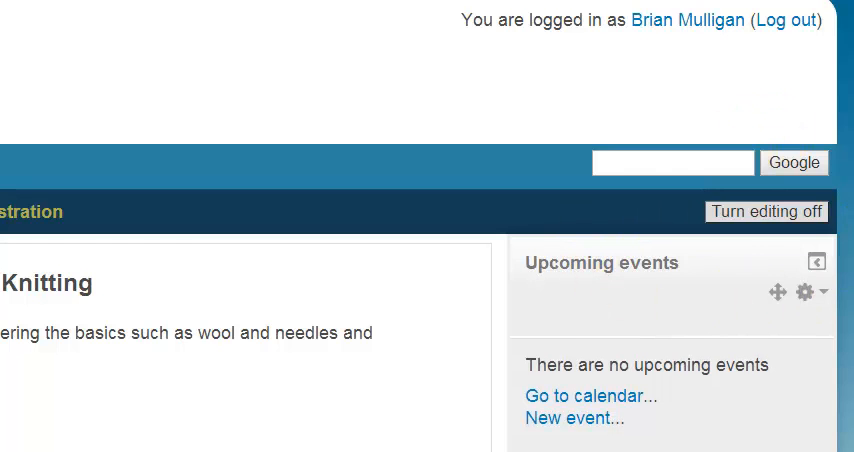
Hide the Chemistry topical midsemester quiz from students via its Edit menu.
scroll(down, 3)
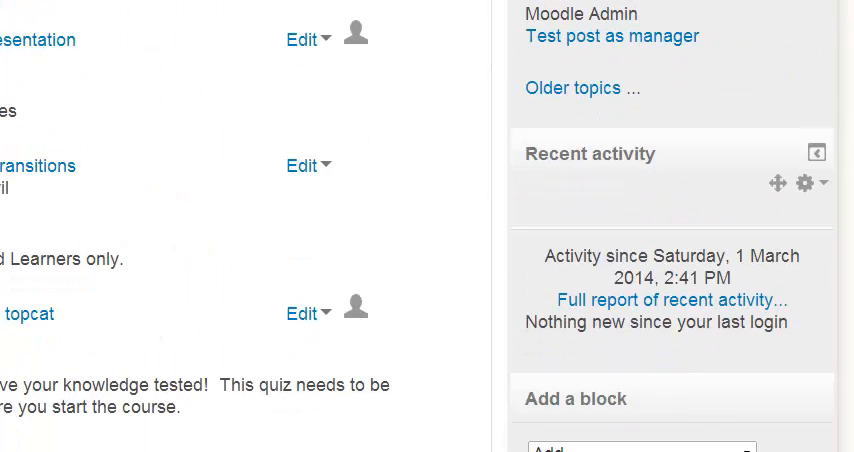
scroll(down, 3)
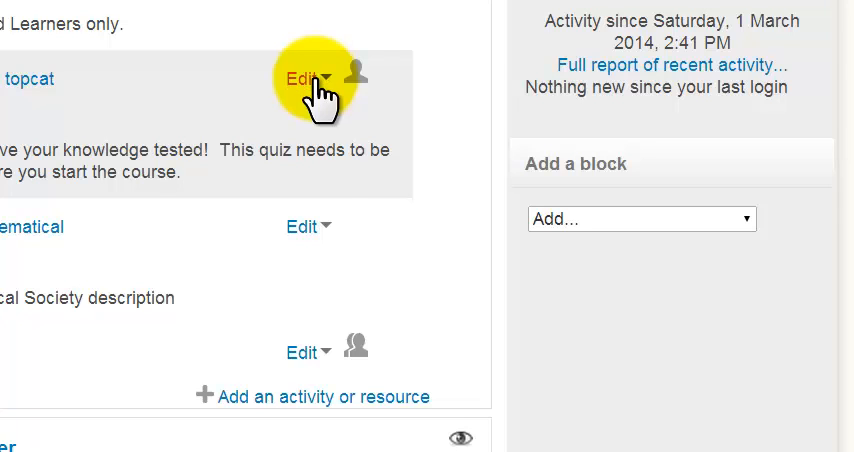
click(304, 80)
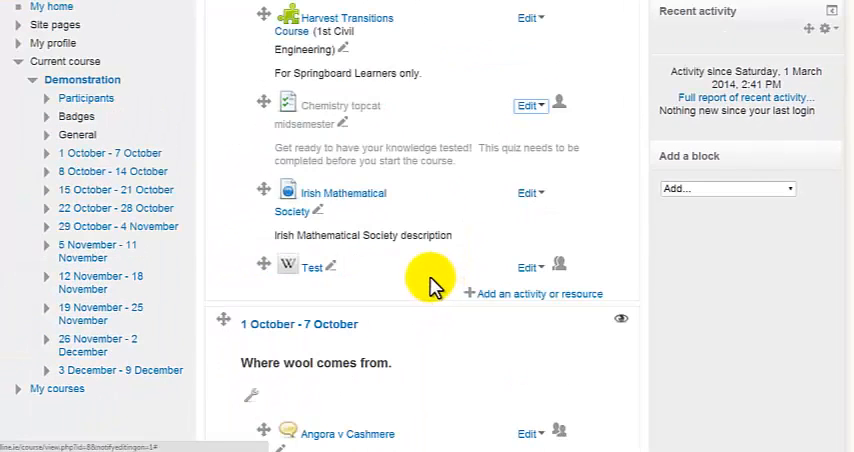
mouse_move(318, 230)
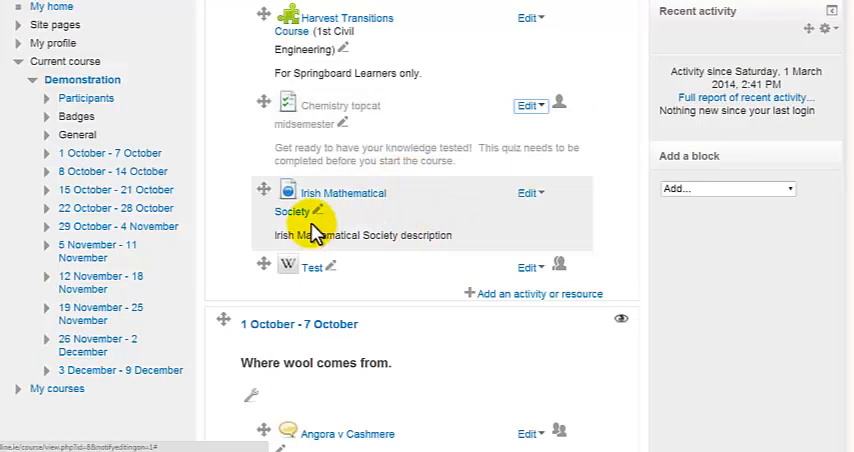
mouse_move(540, 108)
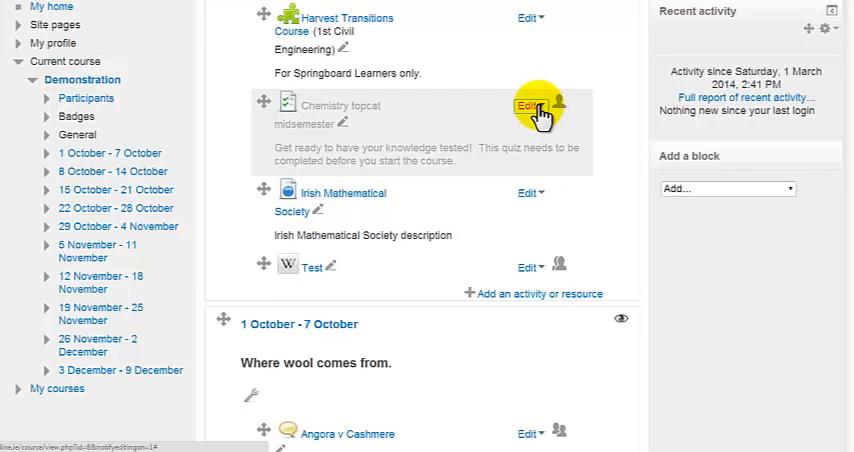
Show the hidden Chemistry topical midsemester quiz to students again via its Edit menu.
click(528, 108)
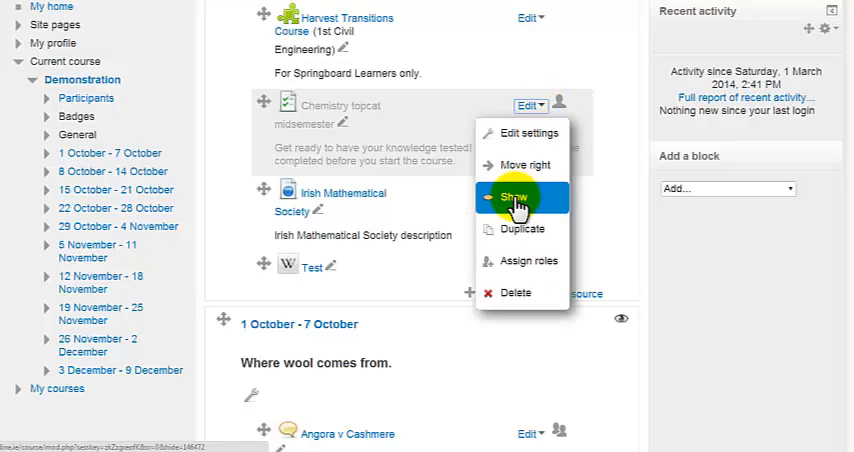
click(516, 196)
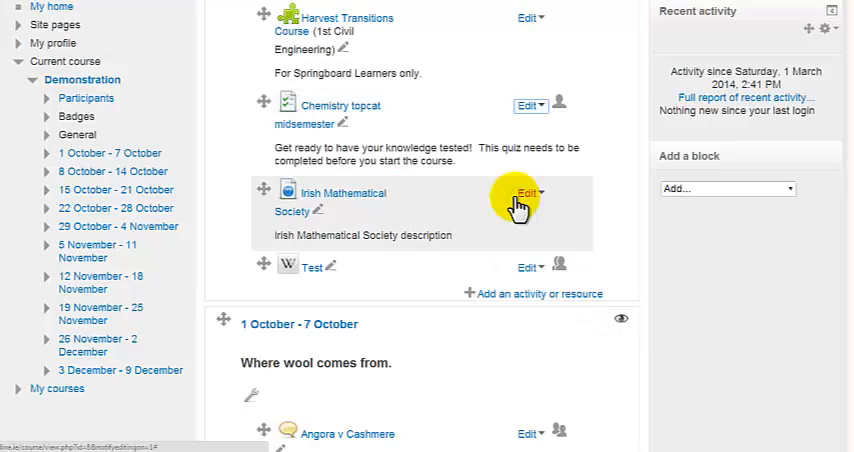
mouse_move(470, 324)
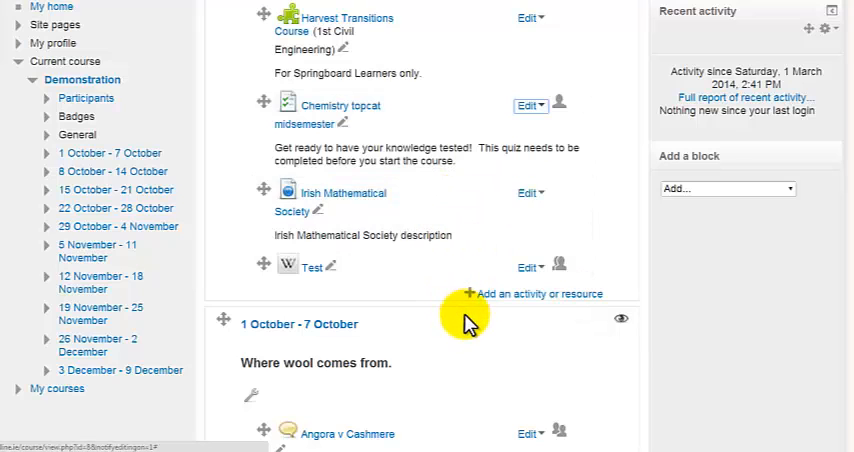
Scroll down to the 1 October - 7 October week section to hide it with its eye icon.
scroll(down, 3)
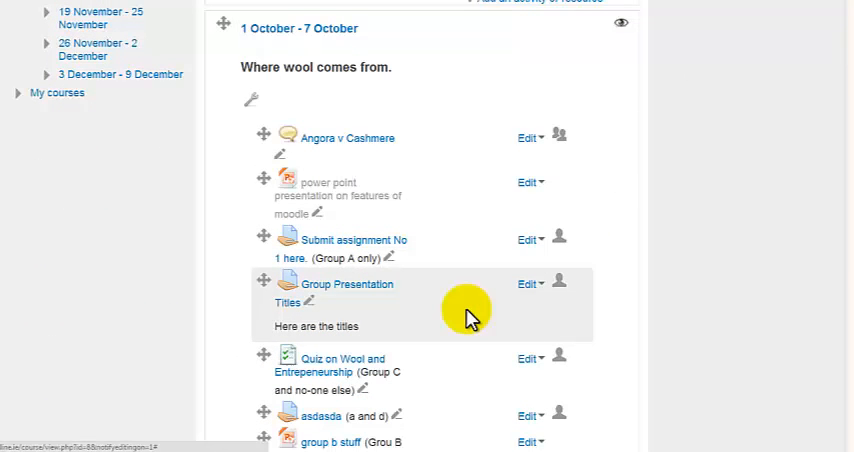
scroll(down, 3)
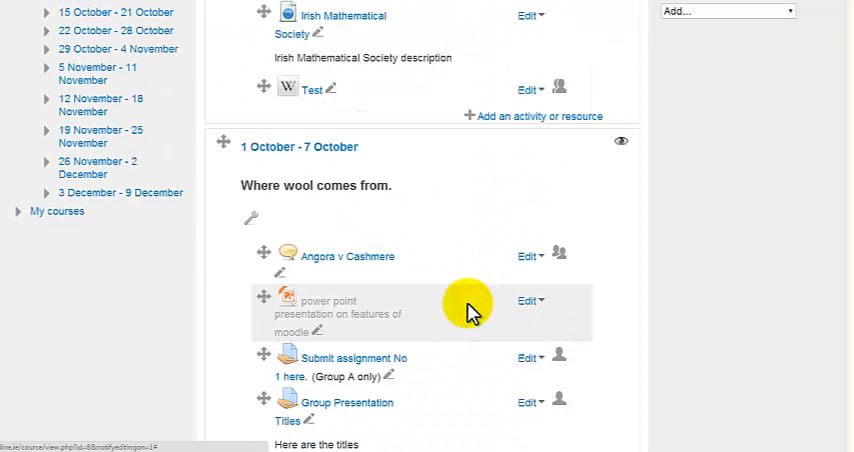
scroll(down, 3)
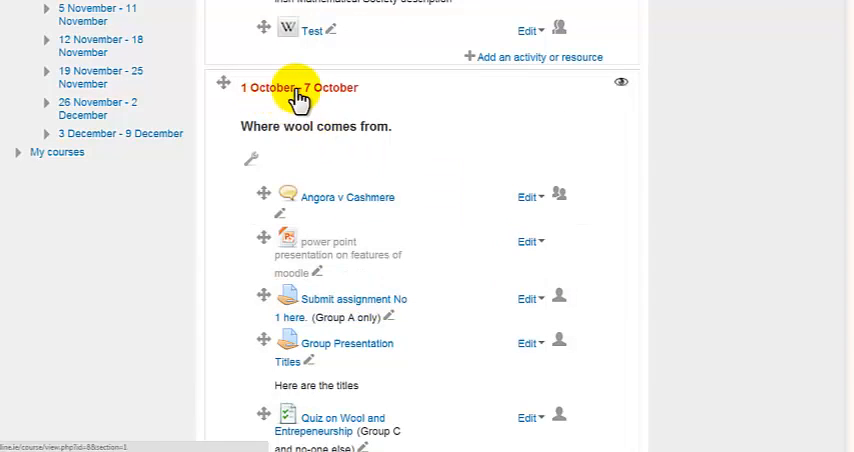
mouse_move(324, 96)
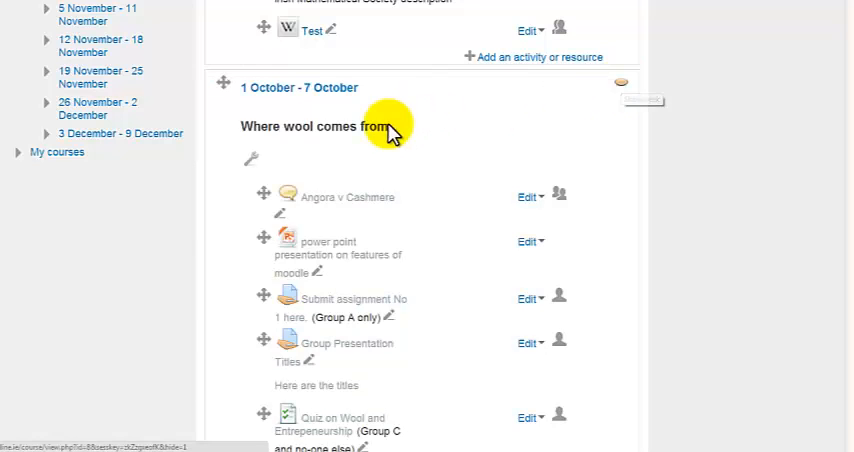
scroll(down, 3)
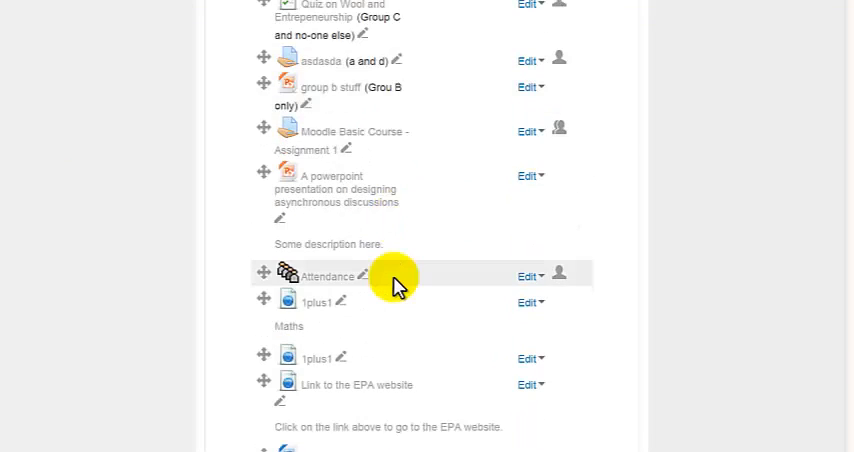